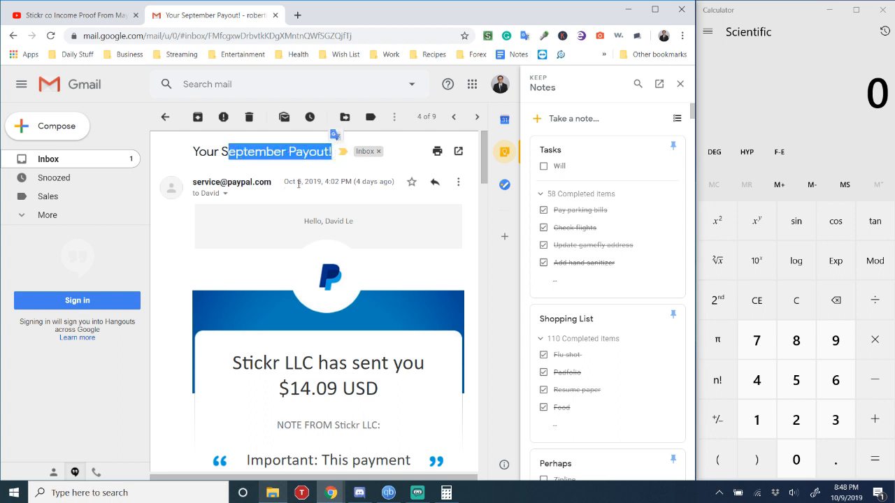
mouse_move(298, 227)
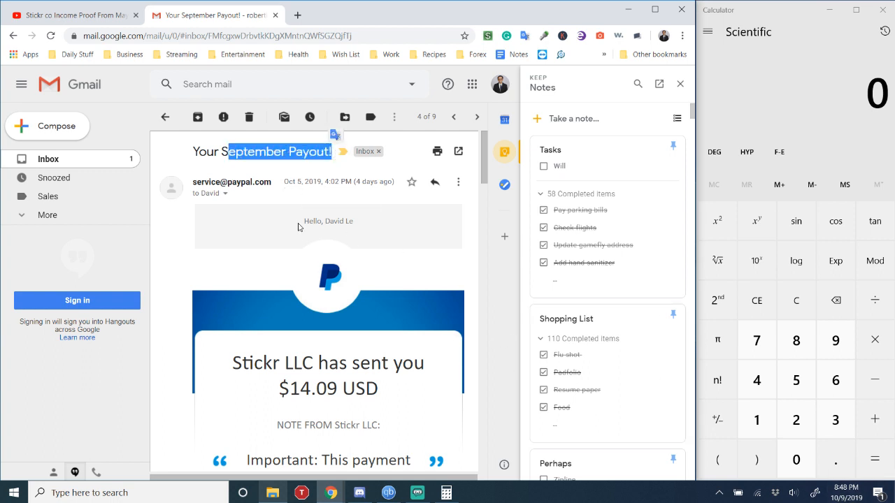
mouse_move(846, 492)
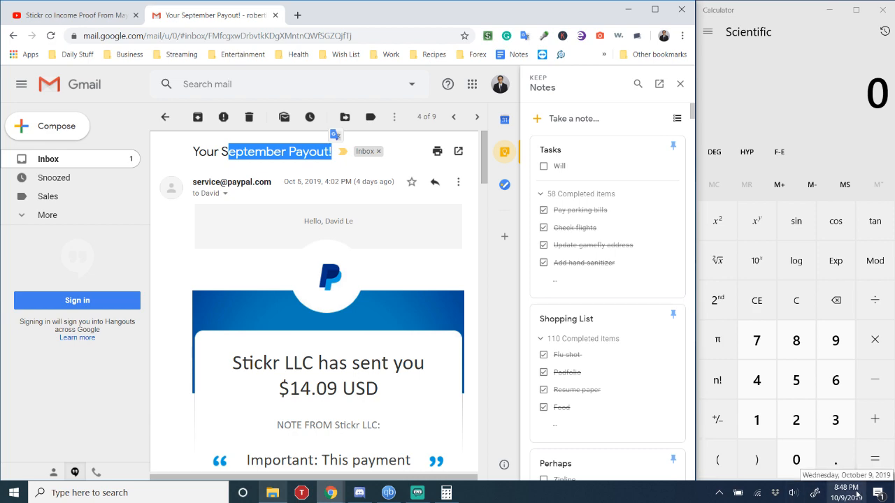
mouse_move(72, 14)
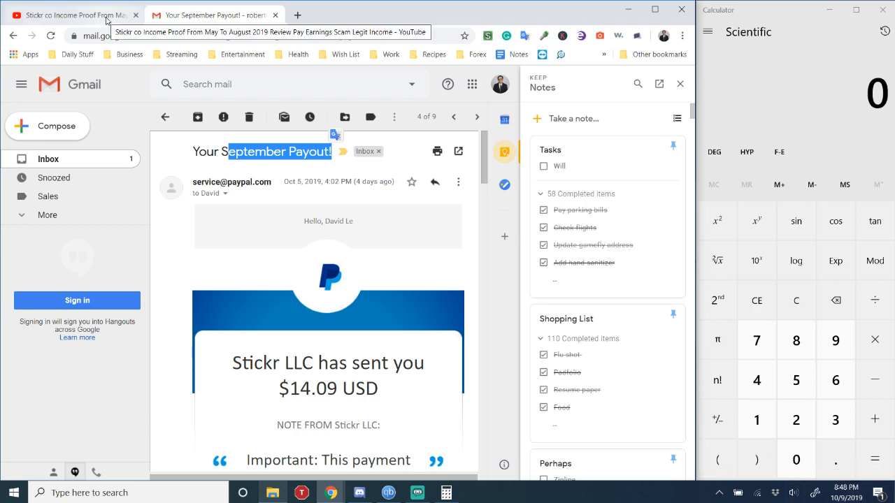
Read the prior running total from the earlier video and enter it as -45.87.
click(69, 14)
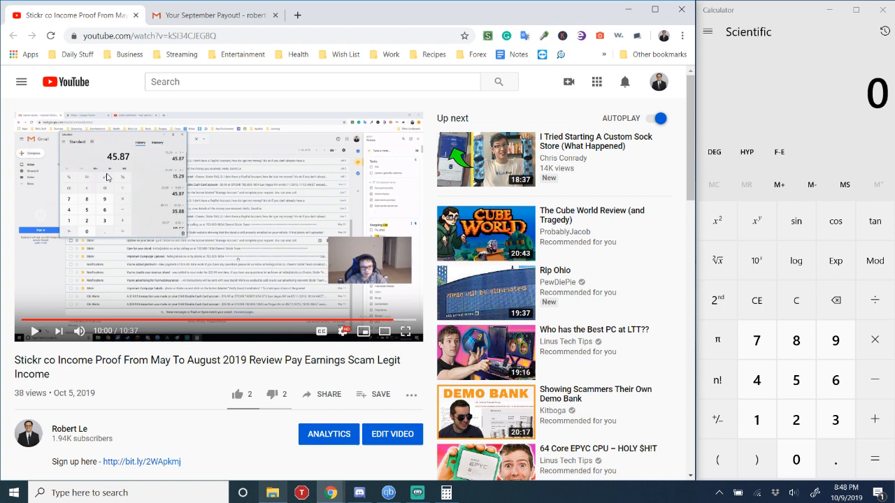
mouse_move(101, 158)
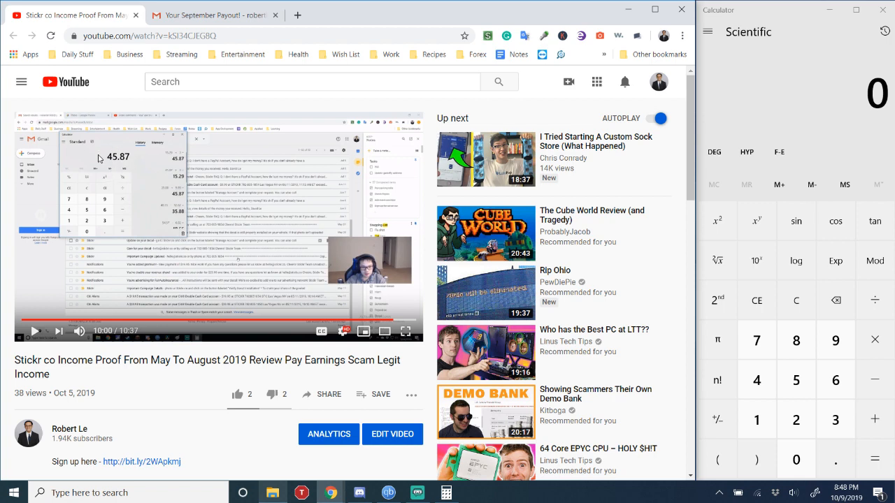
mouse_move(106, 162)
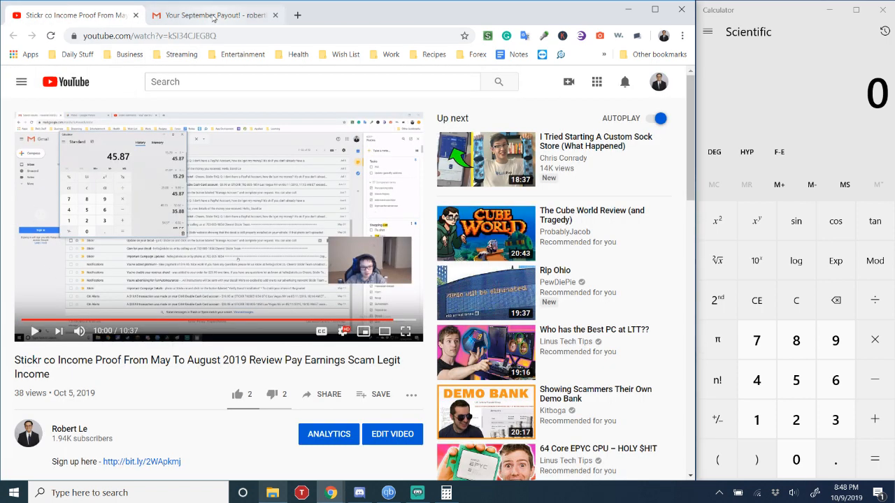
click(210, 14)
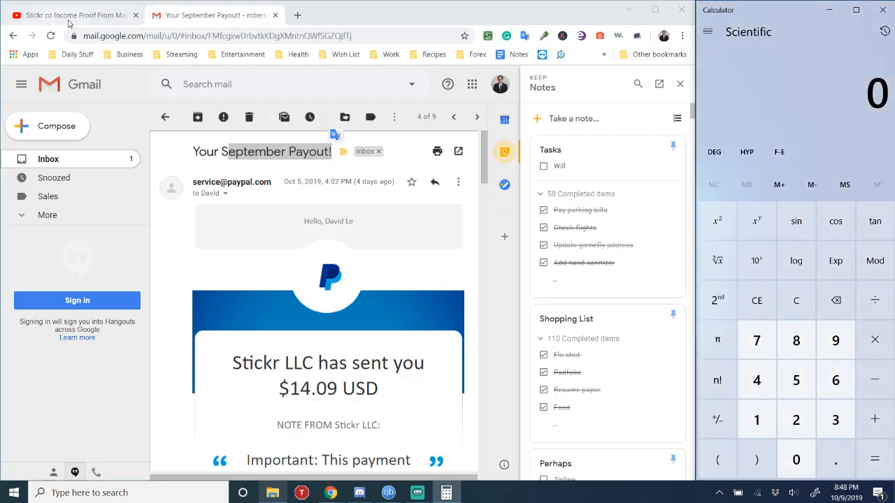
click(72, 14)
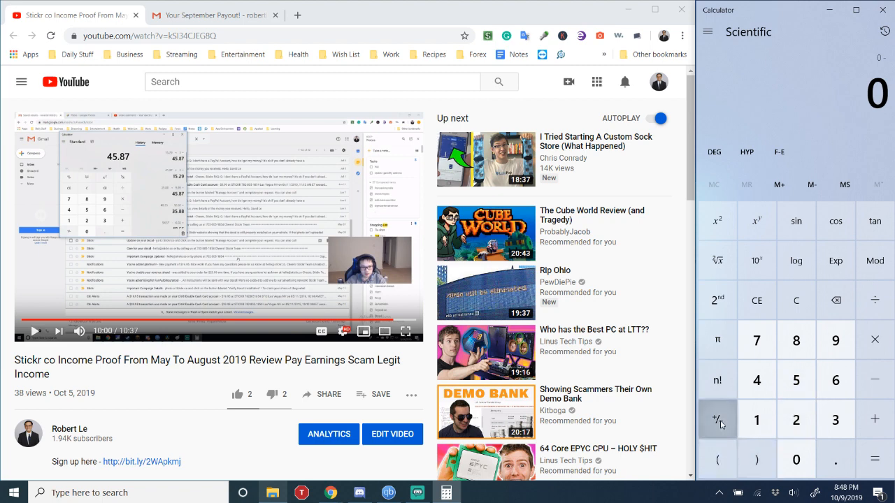
click(715, 420)
text(-45.87)
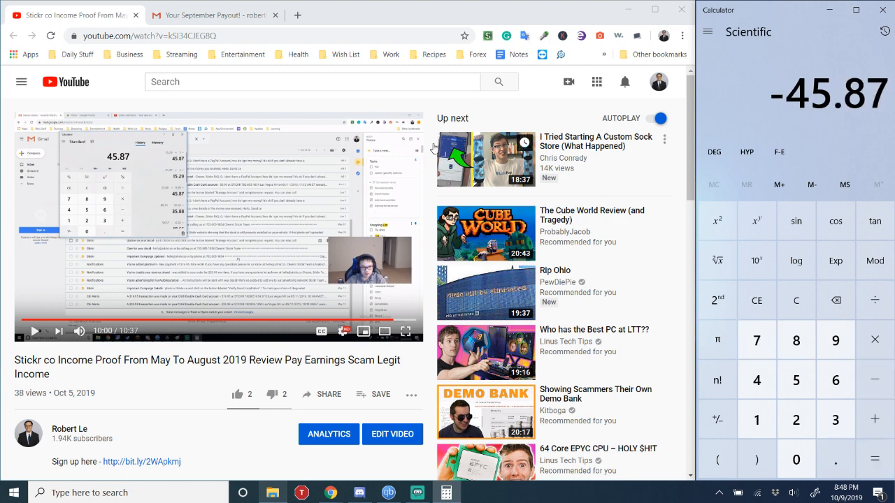
Add the $14.09 PayPal payout for -31.78 and enter the 9.99 rebate from the email.
click(212, 14)
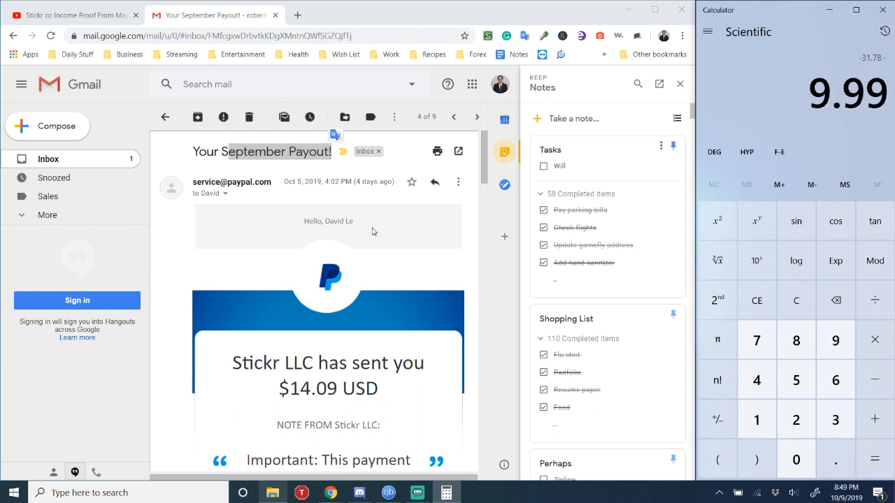
scroll(down, 3)
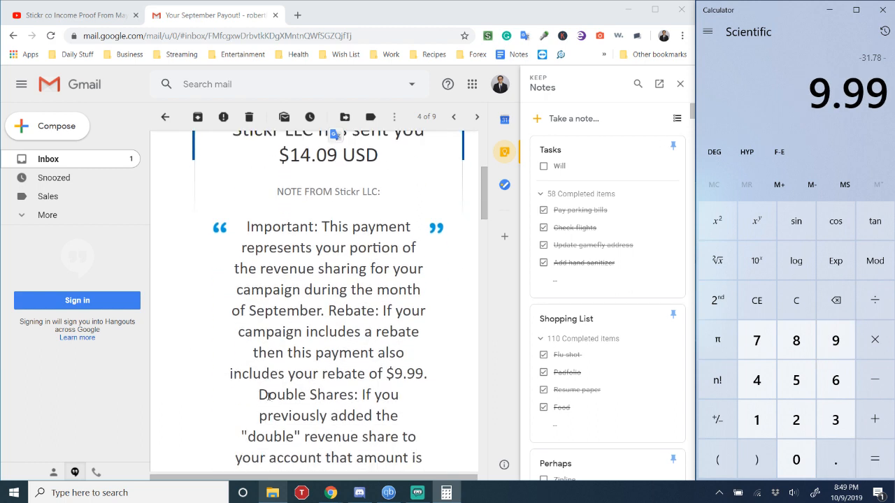
Highlight 'your rebate of $9.99' in the payout note and subtract it for a -41.77 total.
drag(294, 373, 403, 373)
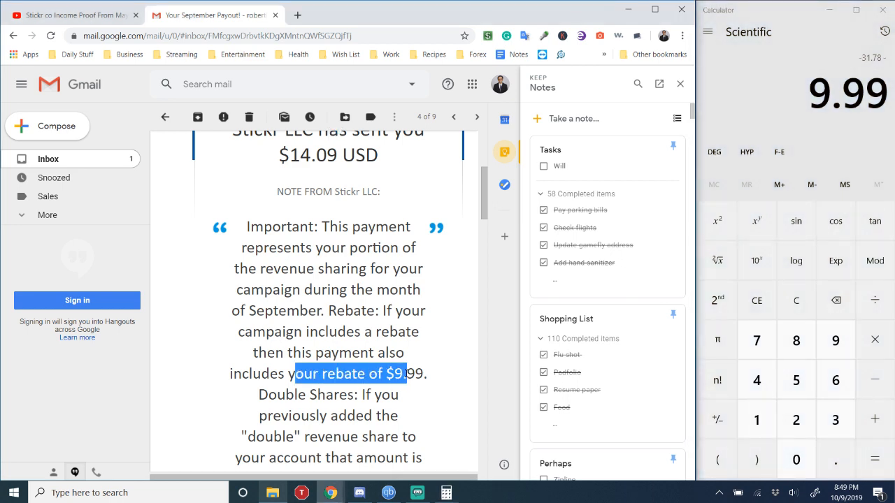
scroll(down, 3)
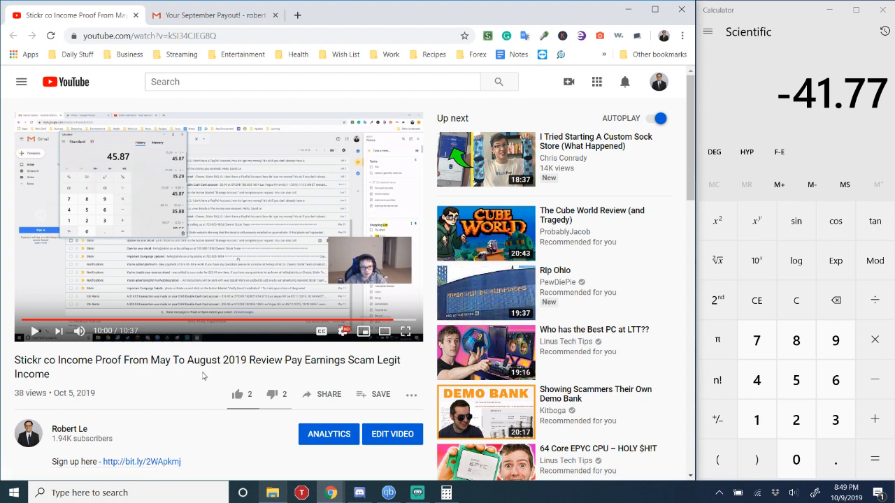
mouse_move(203, 376)
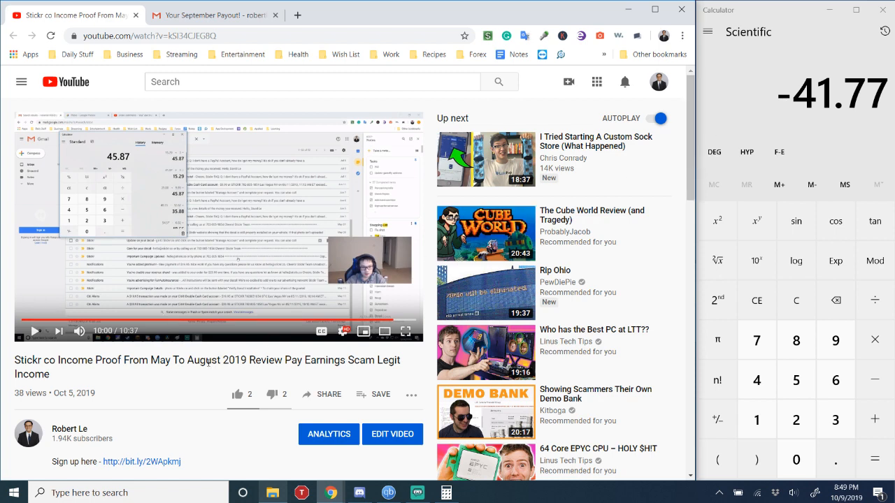
mouse_move(187, 384)
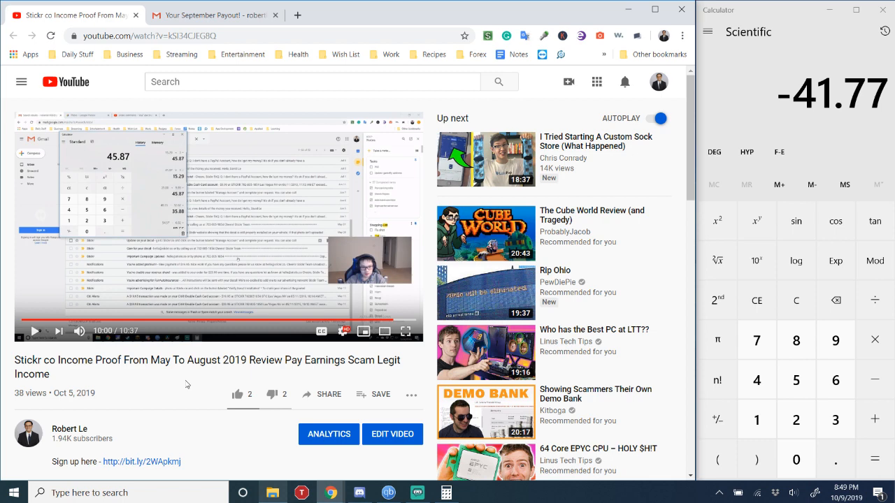
mouse_move(231, 376)
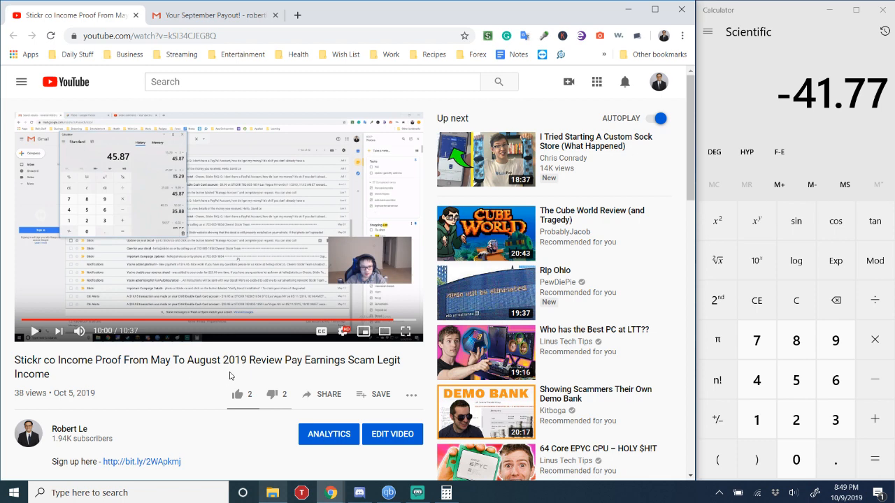